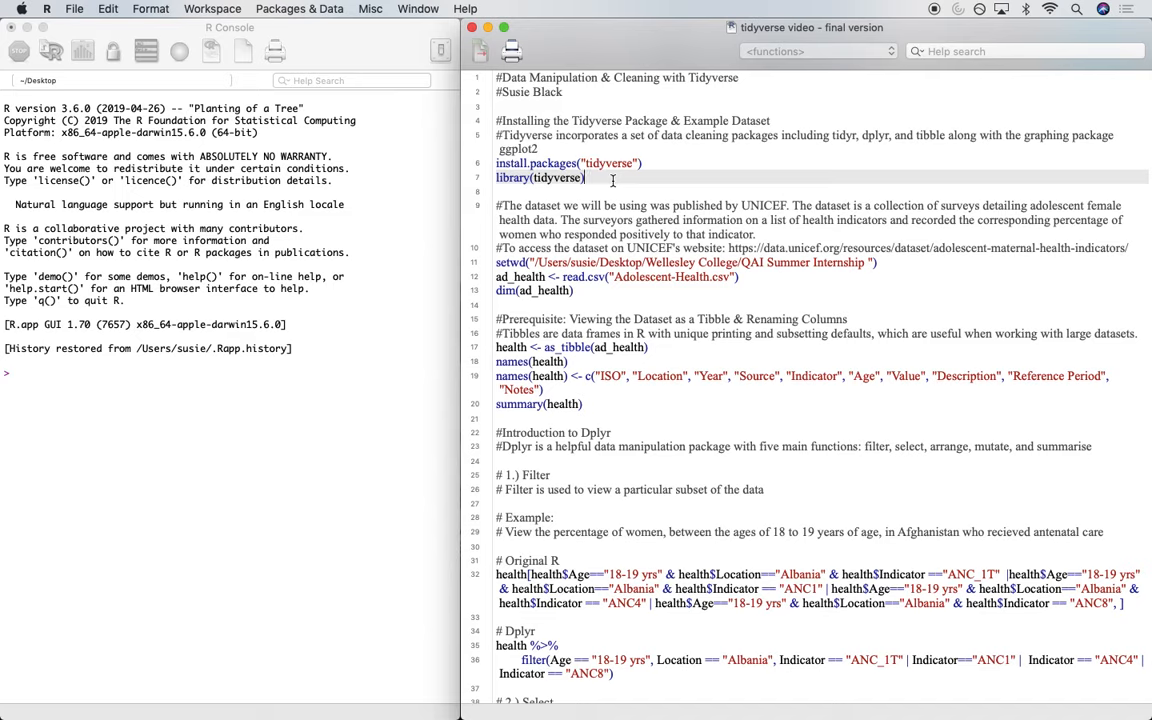
# Run library(tidyverse) so its attached packages and conflicts are listed in the console.
pyautogui.press('Return')
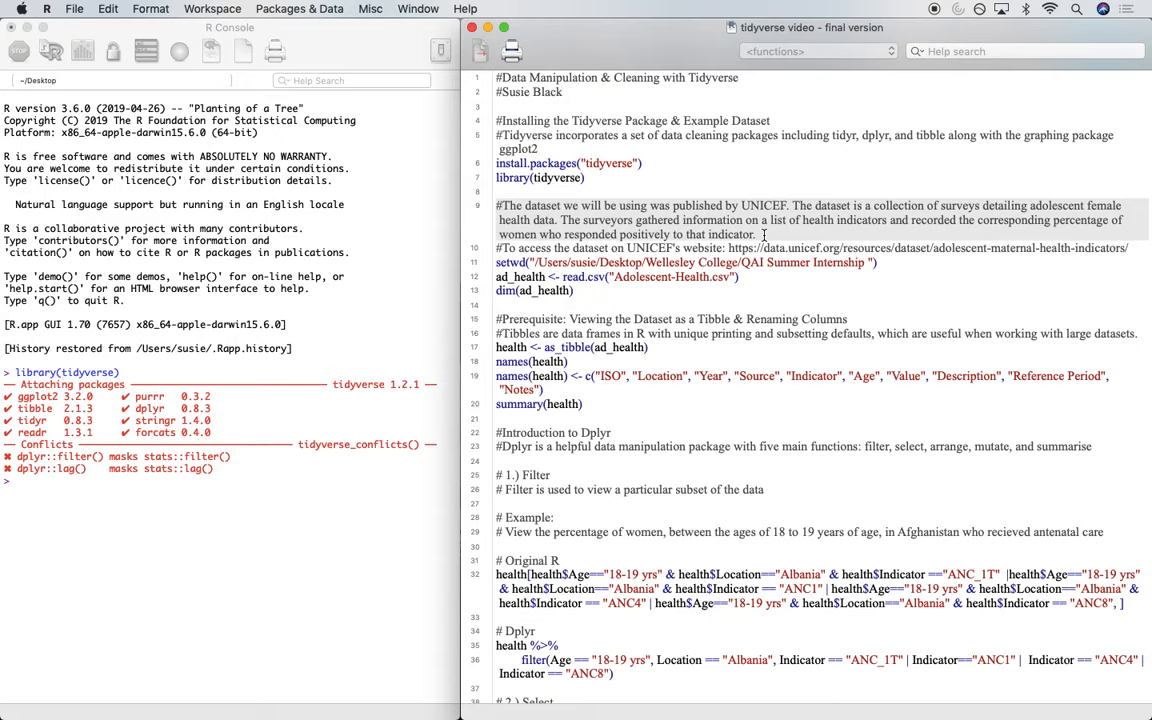
pyautogui.moveTo(862, 242)
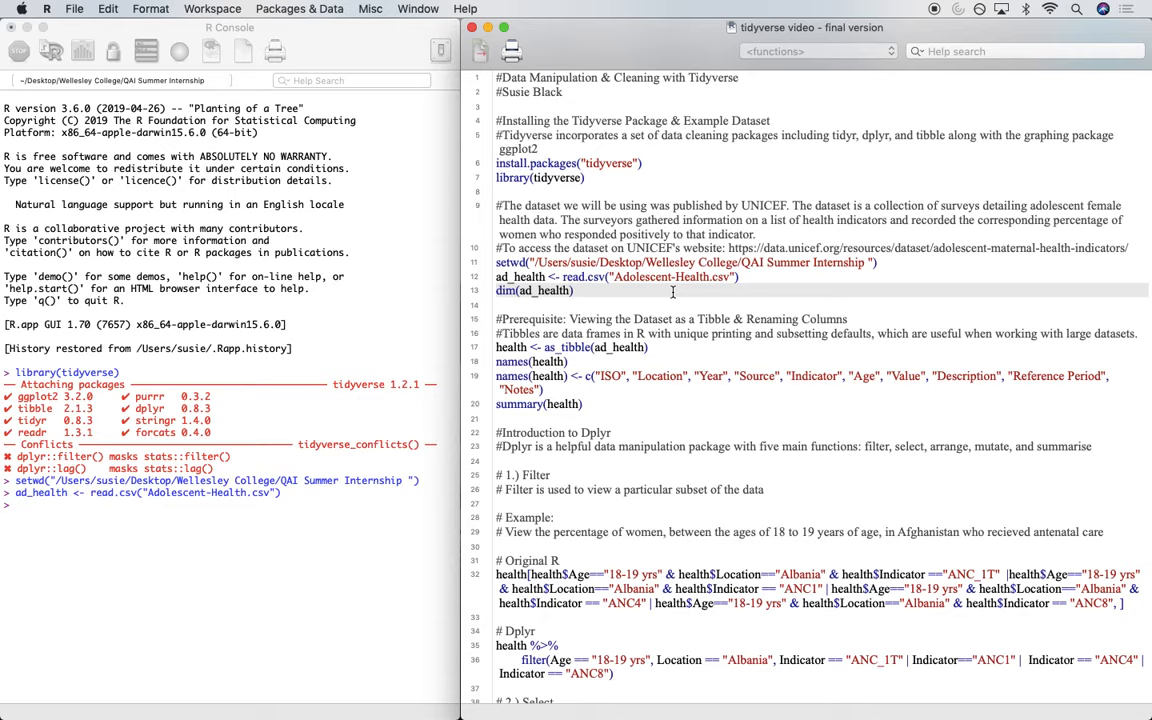
# Run dim(ad_health) to report the dataset as 31821 rows by 10 columns.
pyautogui.press('Return')
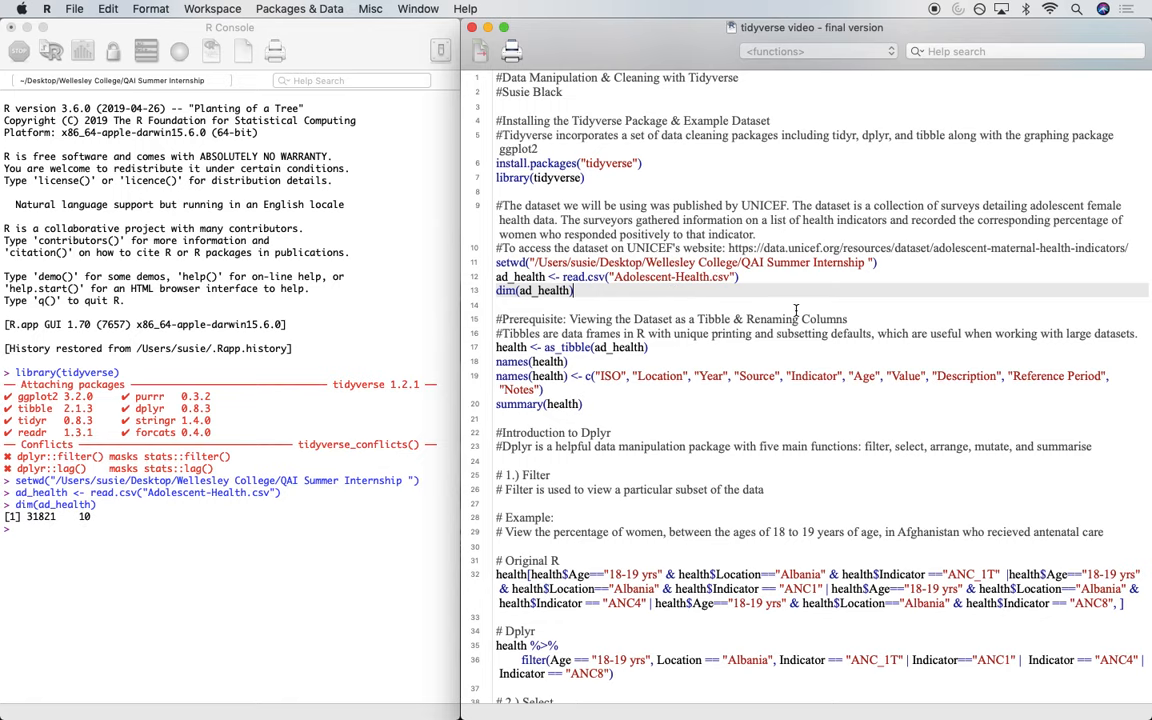
pyautogui.scroll(-3)
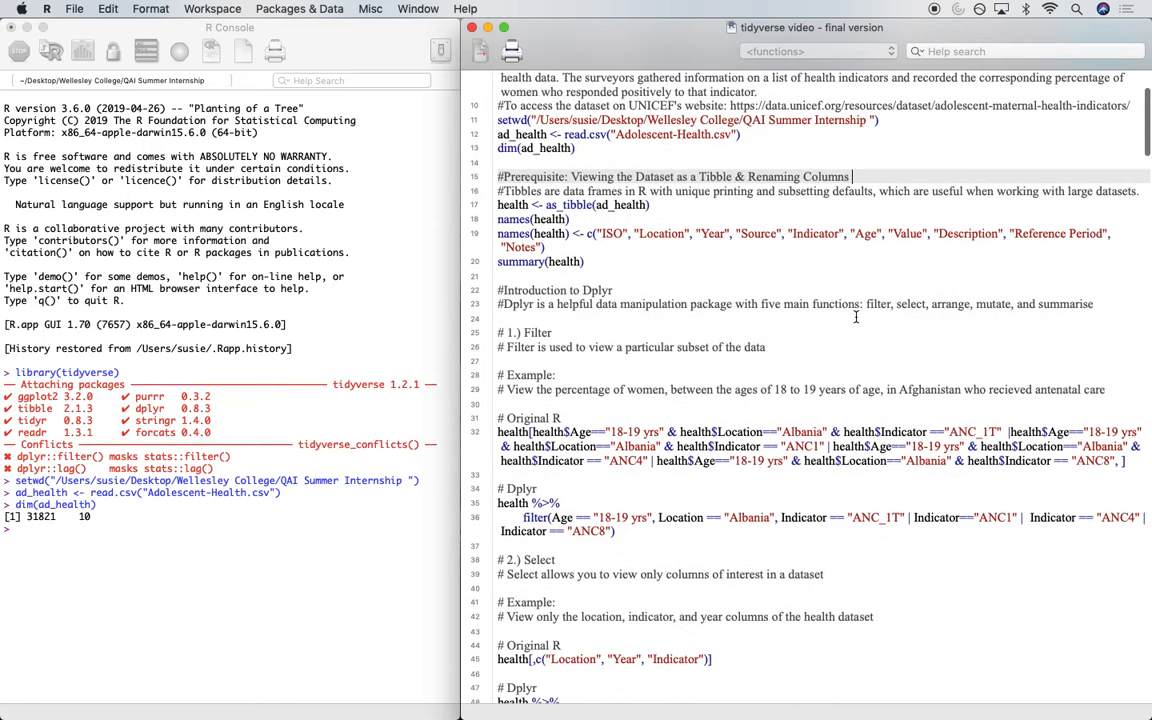
# Run names(health) to list the tibble's ten original column names, ready for the renaming line.
pyautogui.scroll(-3)
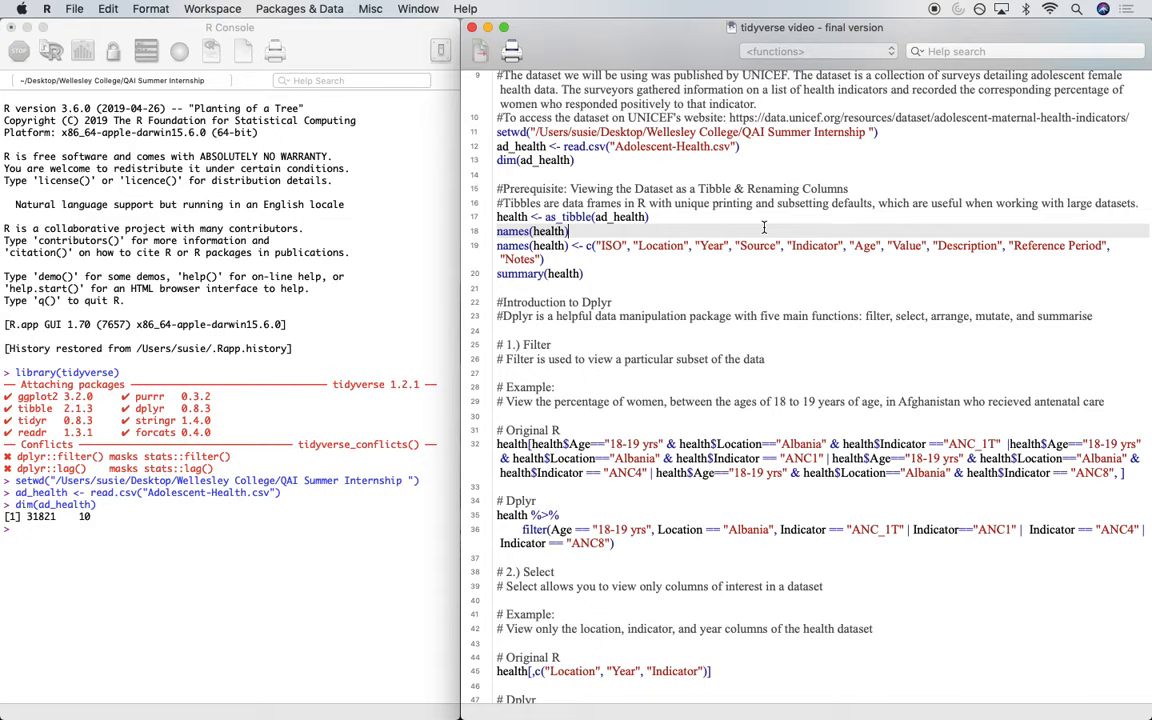
pyautogui.click(648, 216)
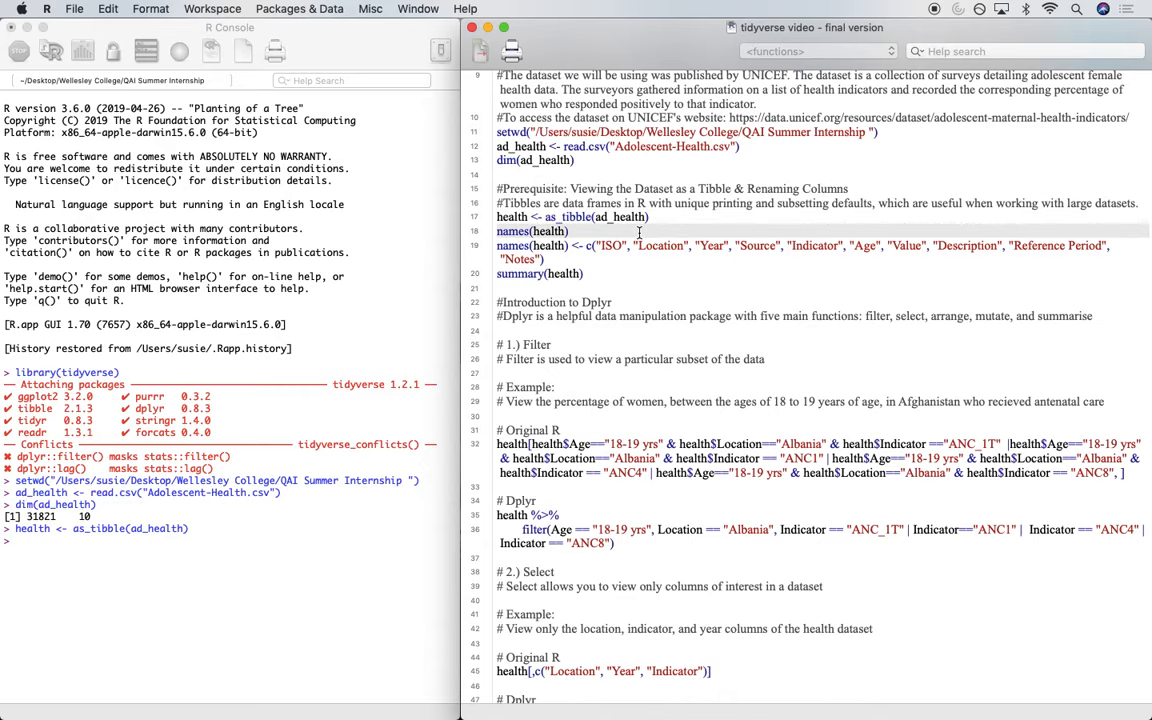
pyautogui.press('Return')
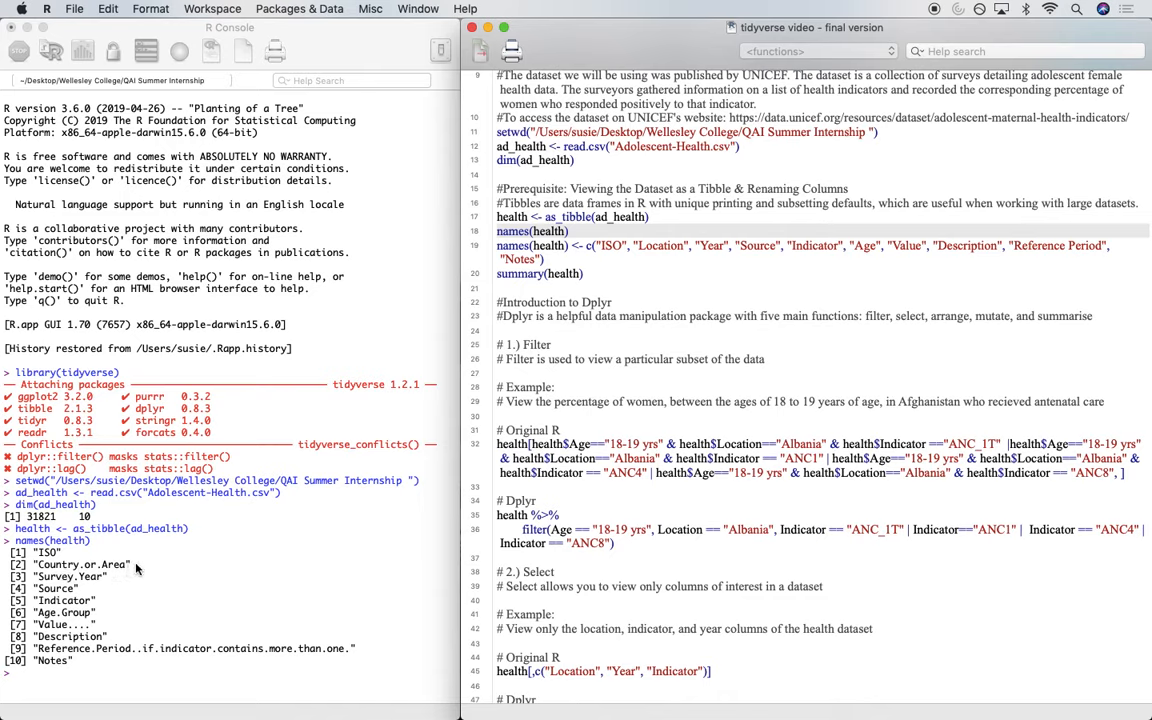
pyautogui.click(660, 258)
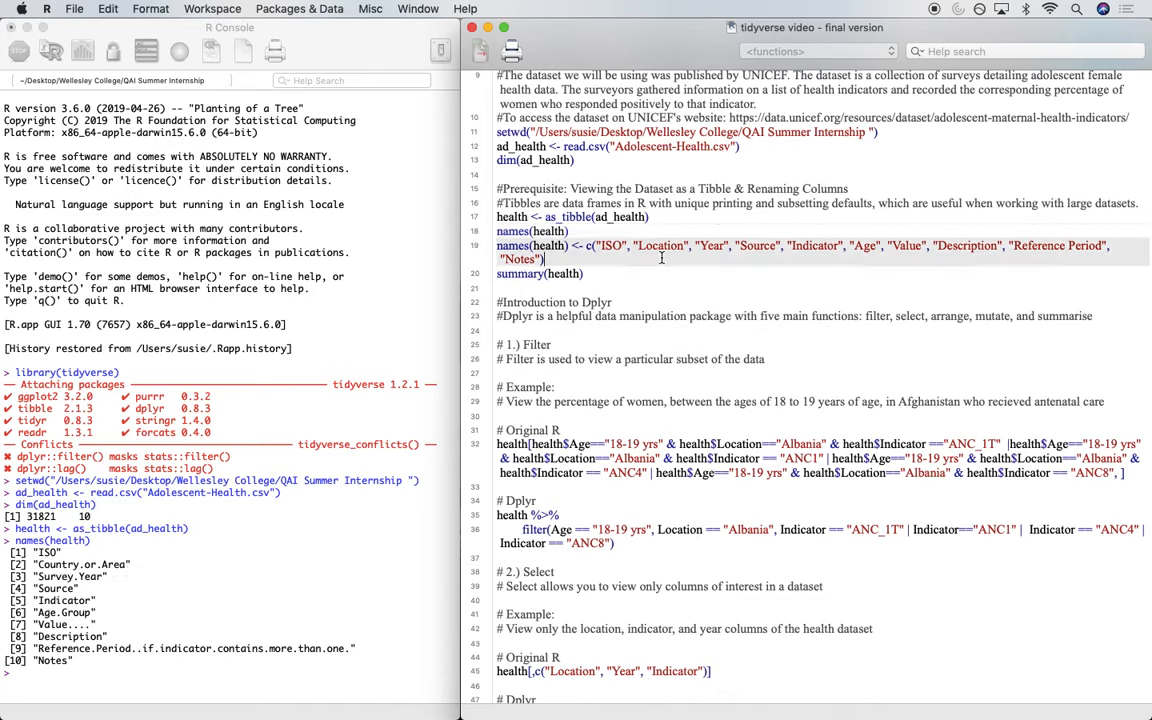